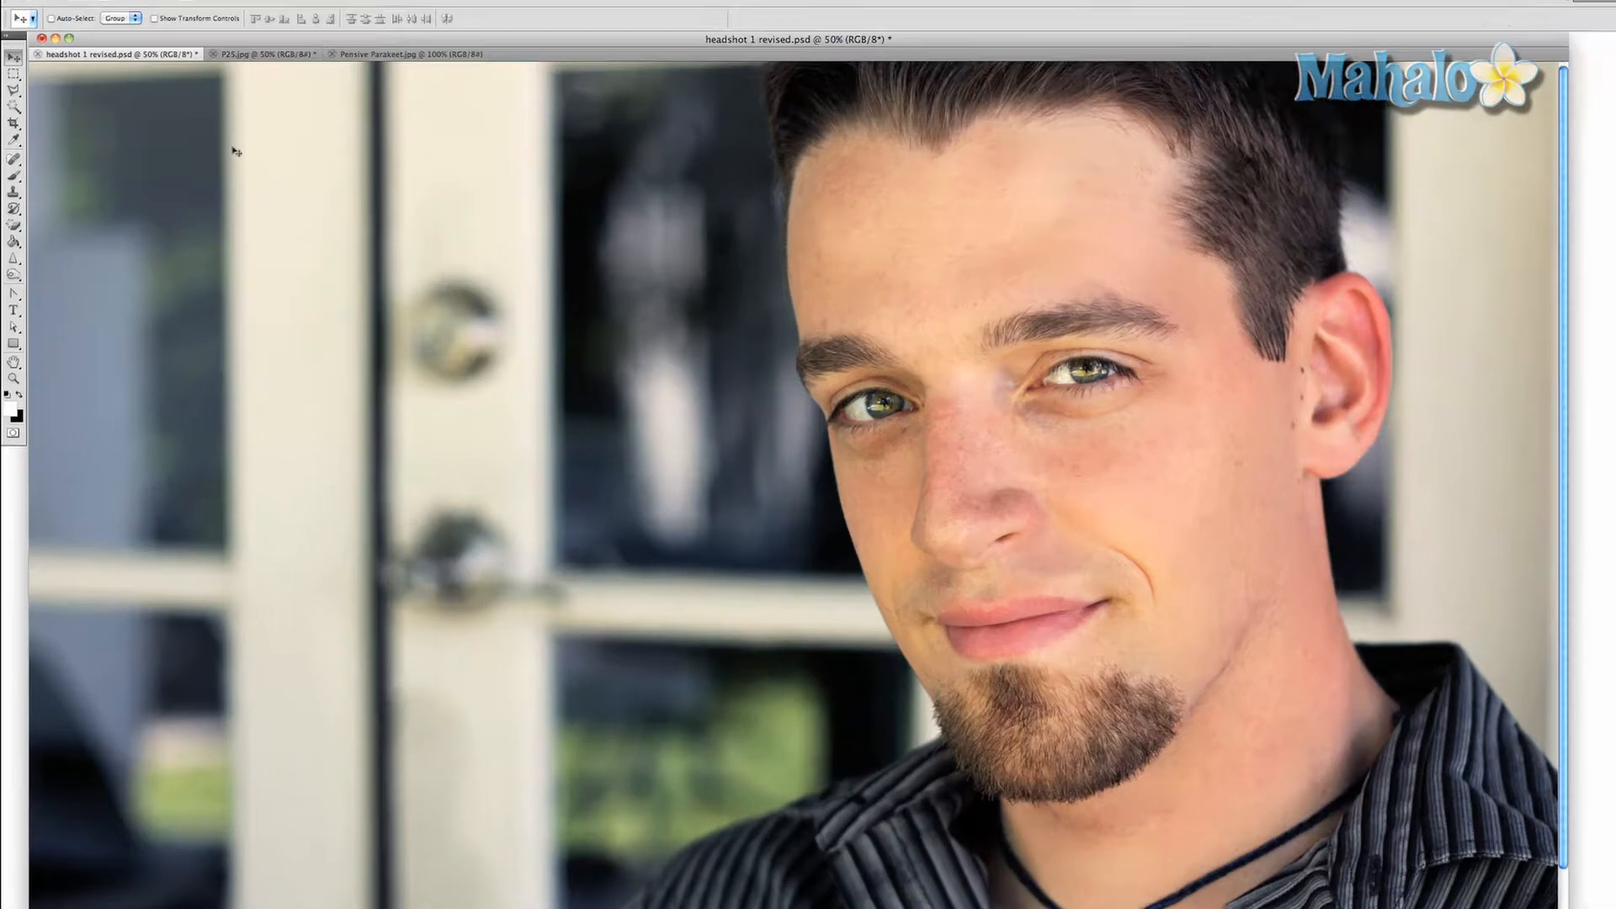
- Choose the Horizontal Type Mask Tool from the Type tool flyout
{"action": "left_click", "coordinate": [58, 429]}
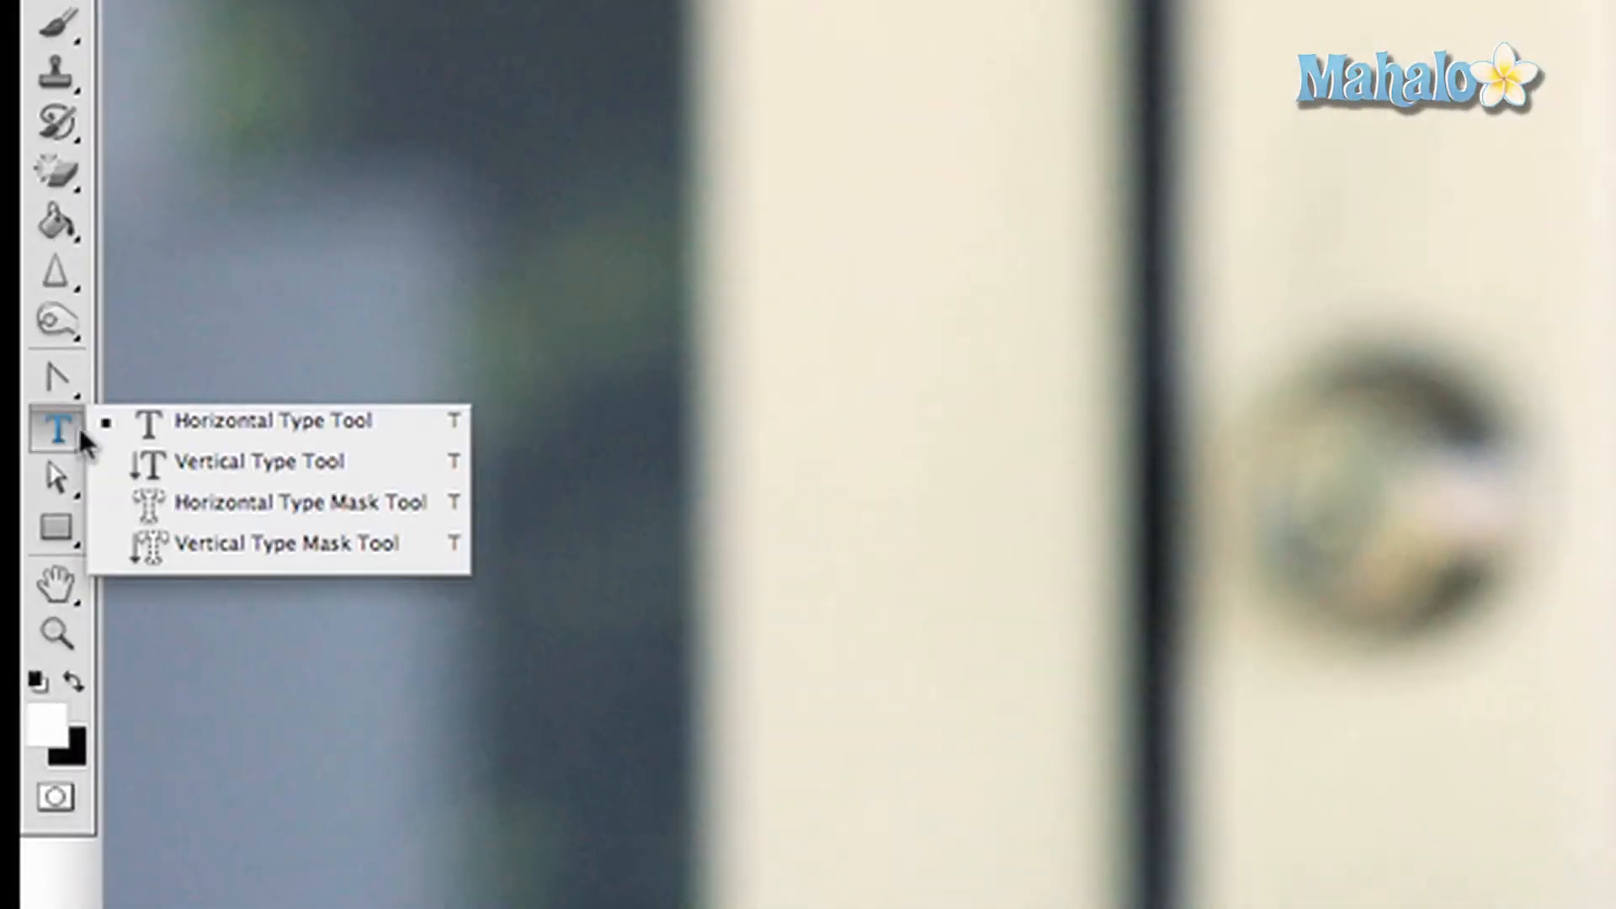
{"action": "left_click", "coordinate": [299, 421]}
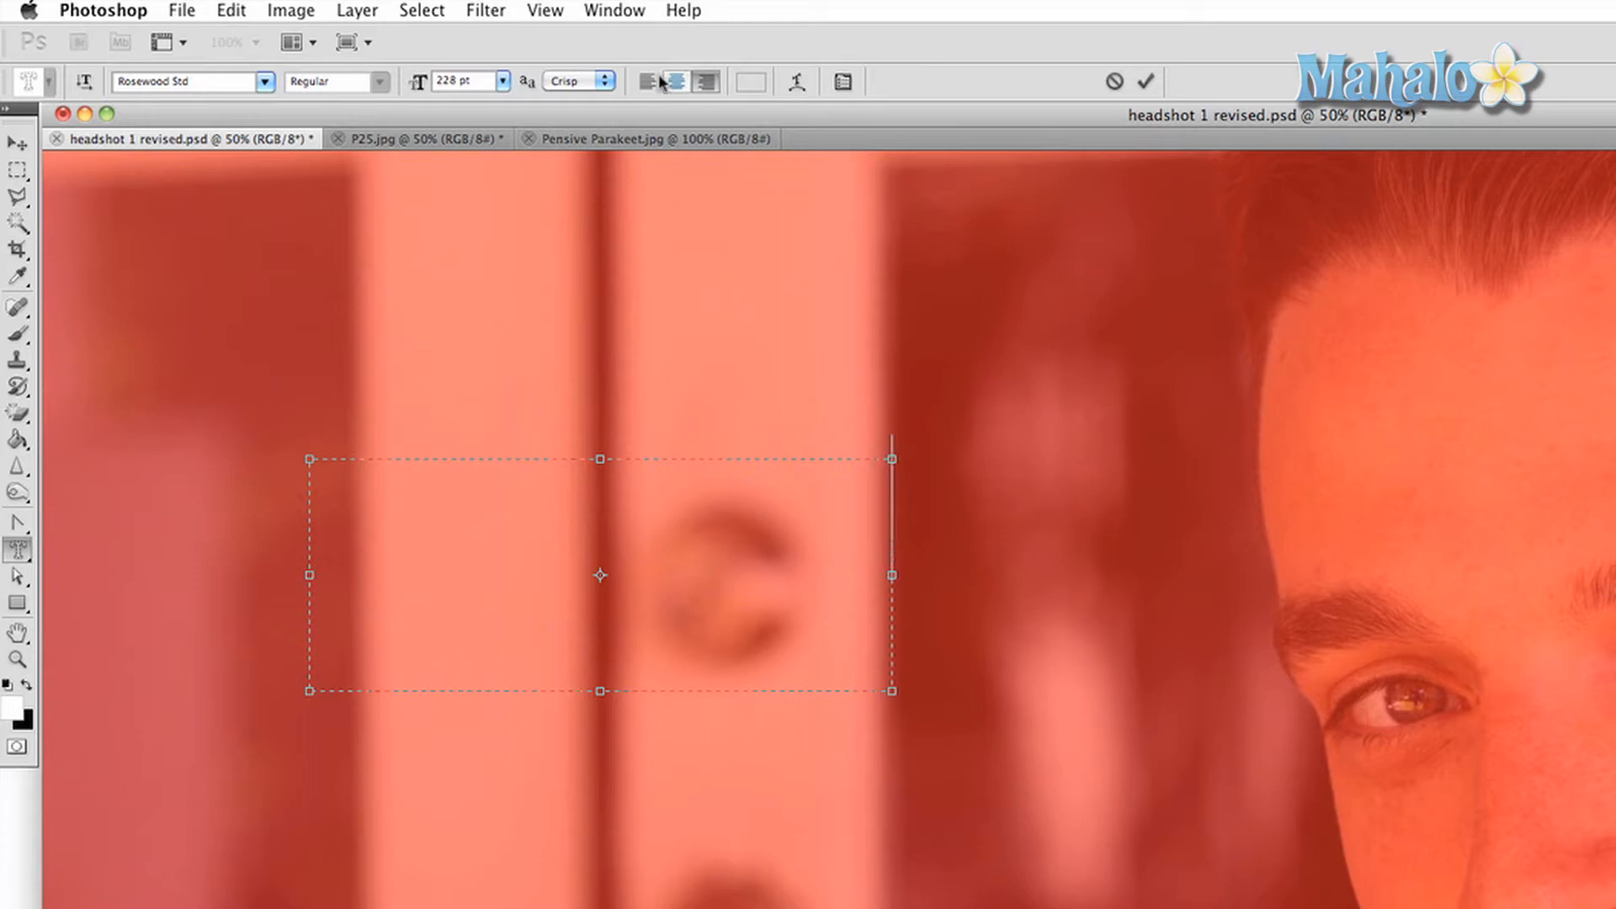
- Enter the word PHOTOGRAPH as a type mask in Rosewood Std at 228 pt
{"action": "type", "text": "PHOT"}
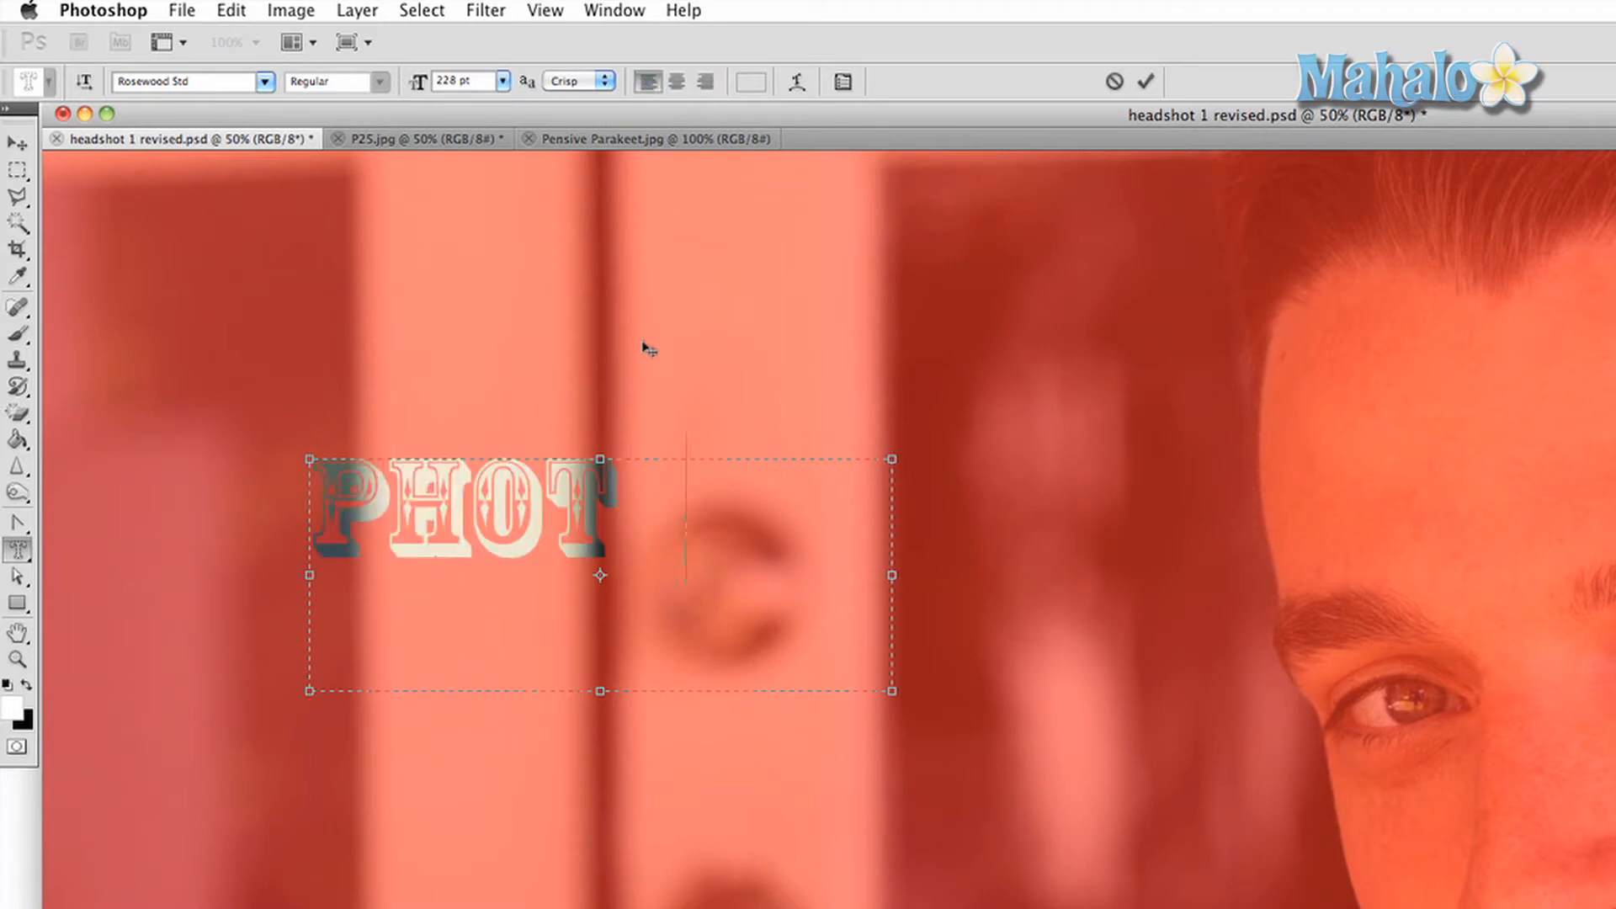
{"action": "type", "text": "O-"}
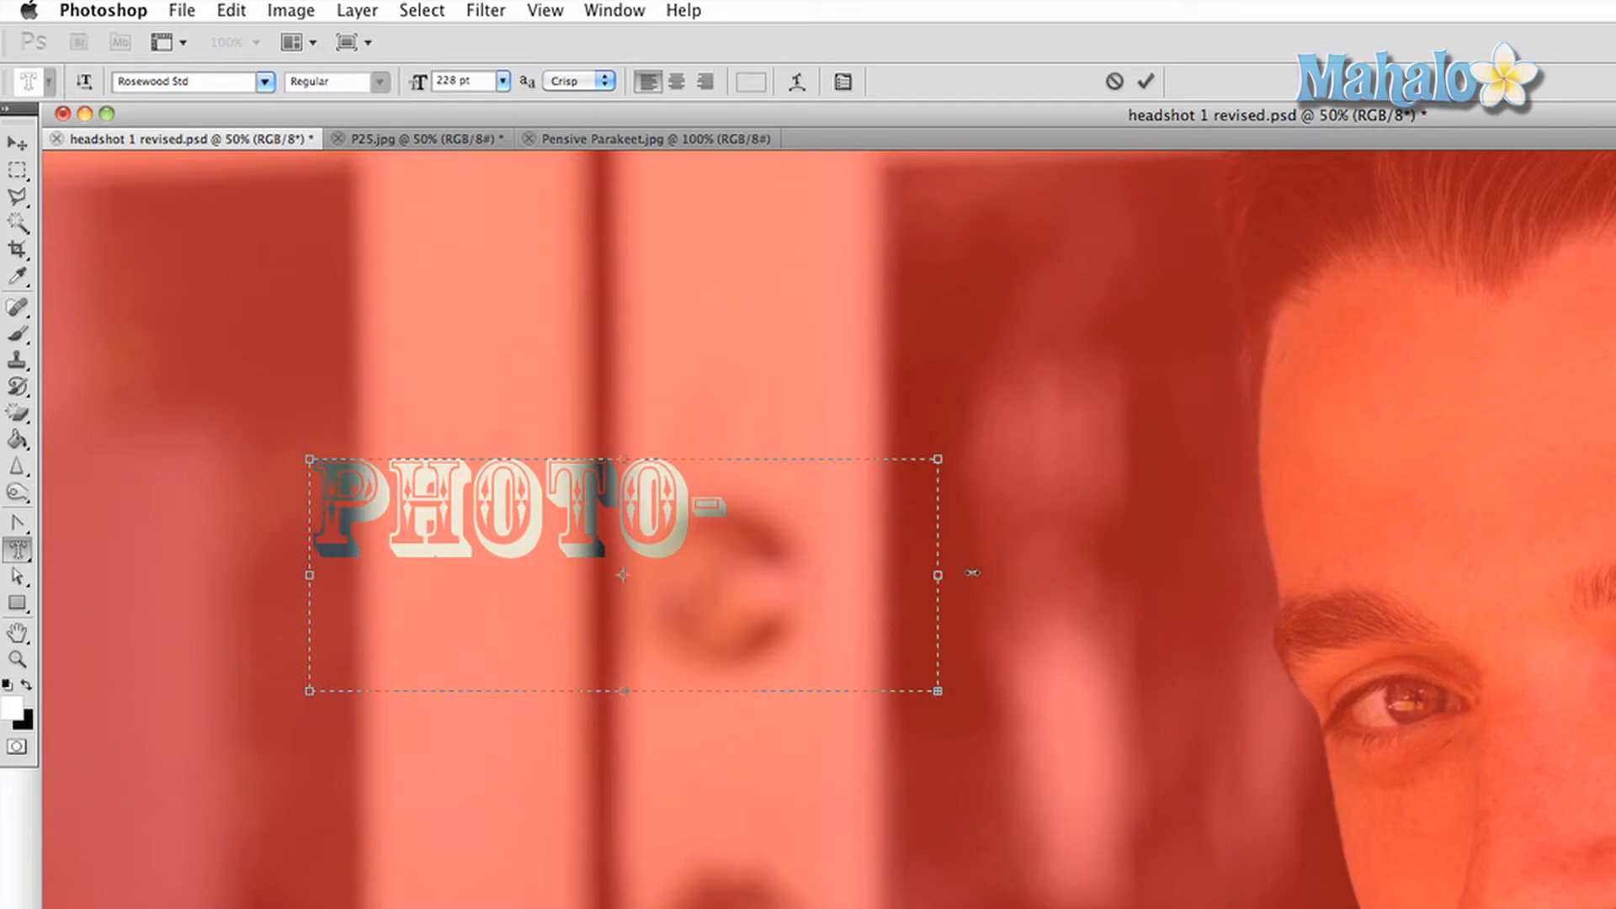
{"action": "type", "text": "GRAPH"}
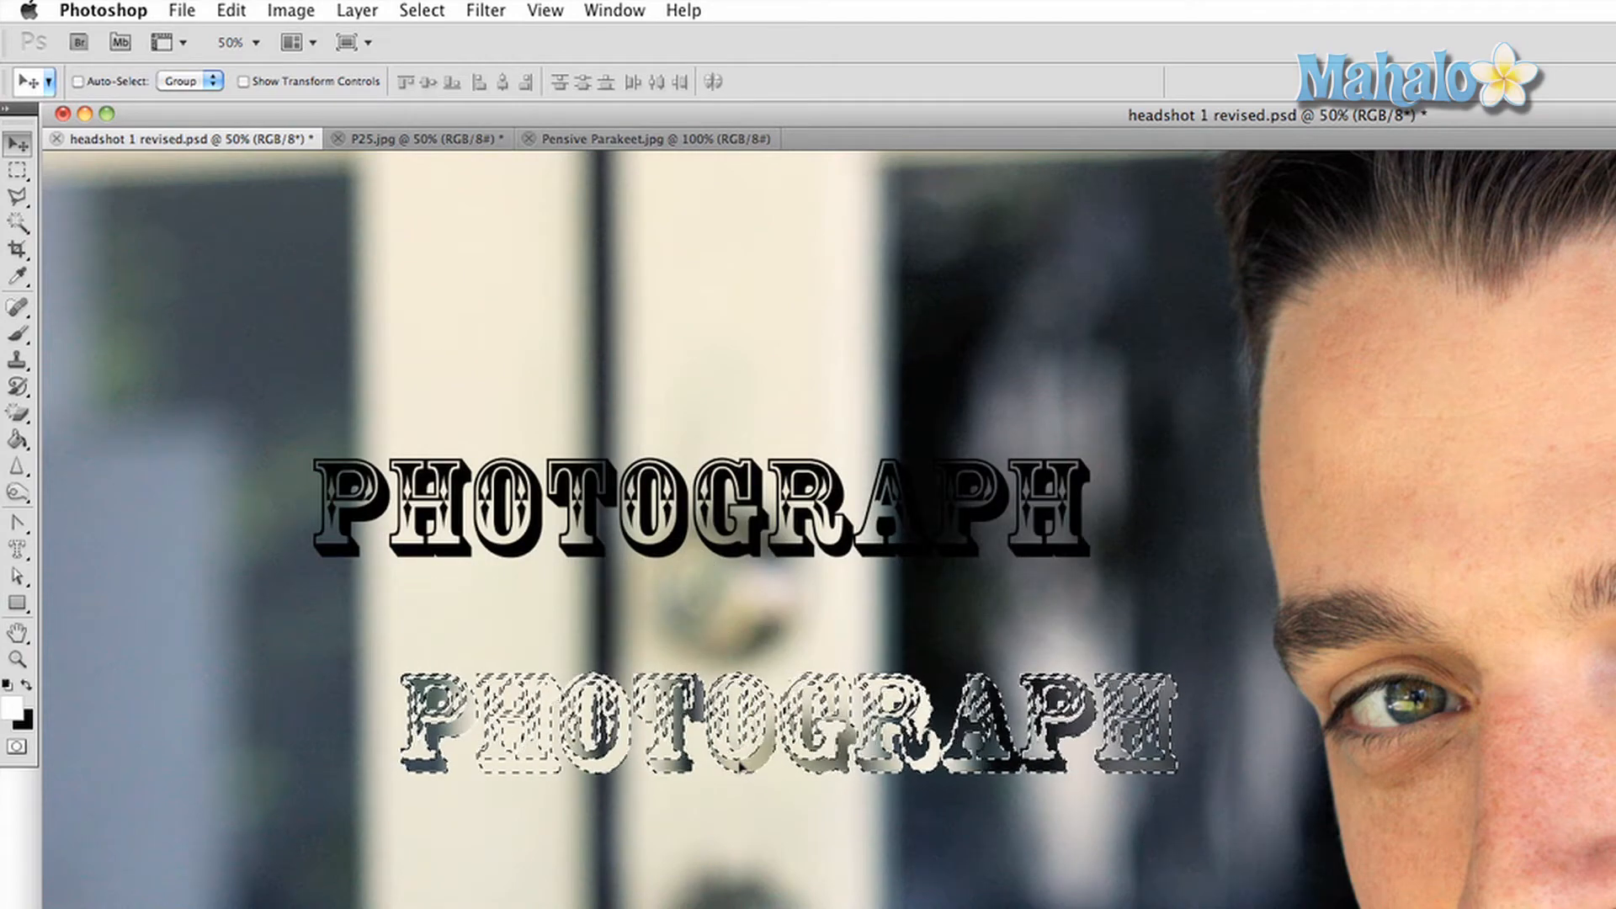
- Paint the PHOTOGRAPH-shaped selection white with the Brush, then return to the Move tool
{"action": "left_click", "coordinate": [17, 333]}
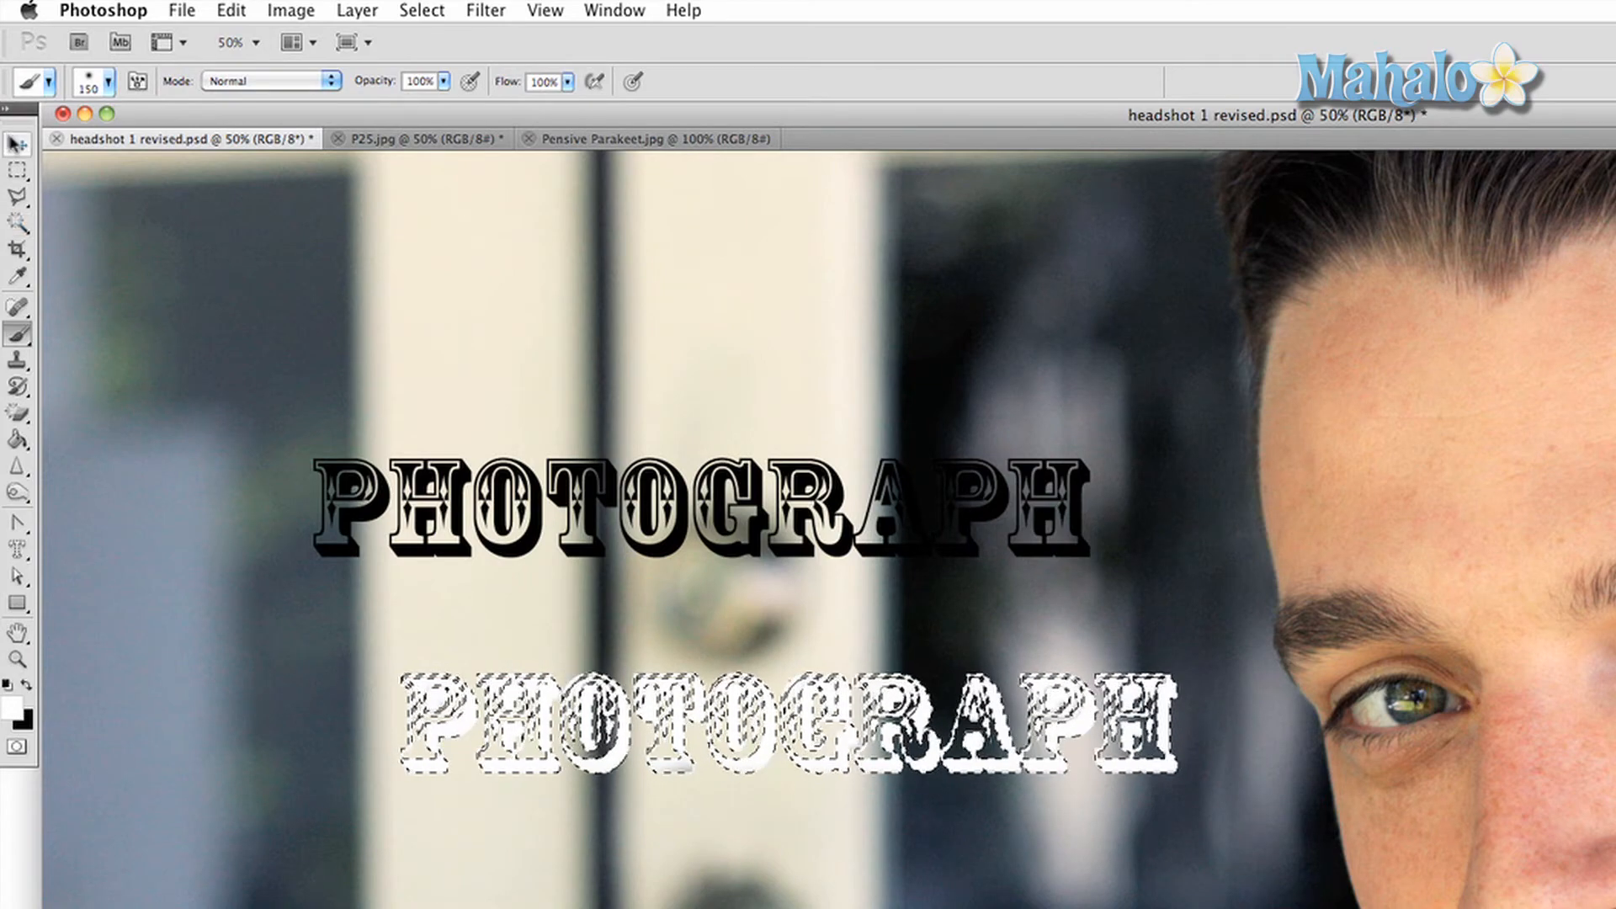
{"action": "left_click", "coordinate": [15, 142]}
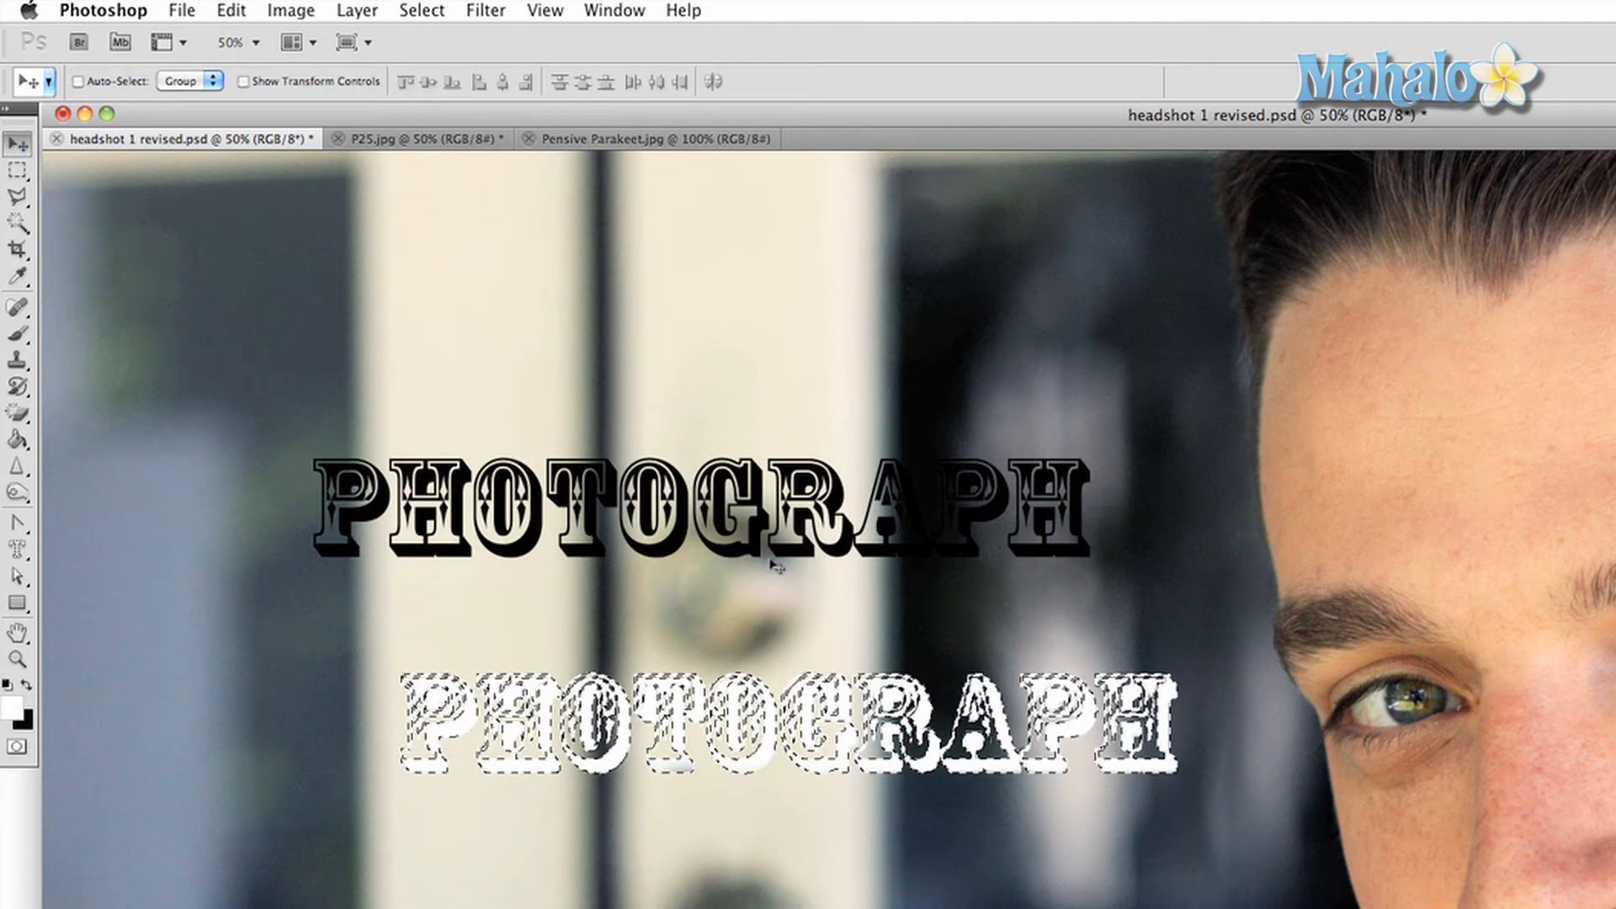